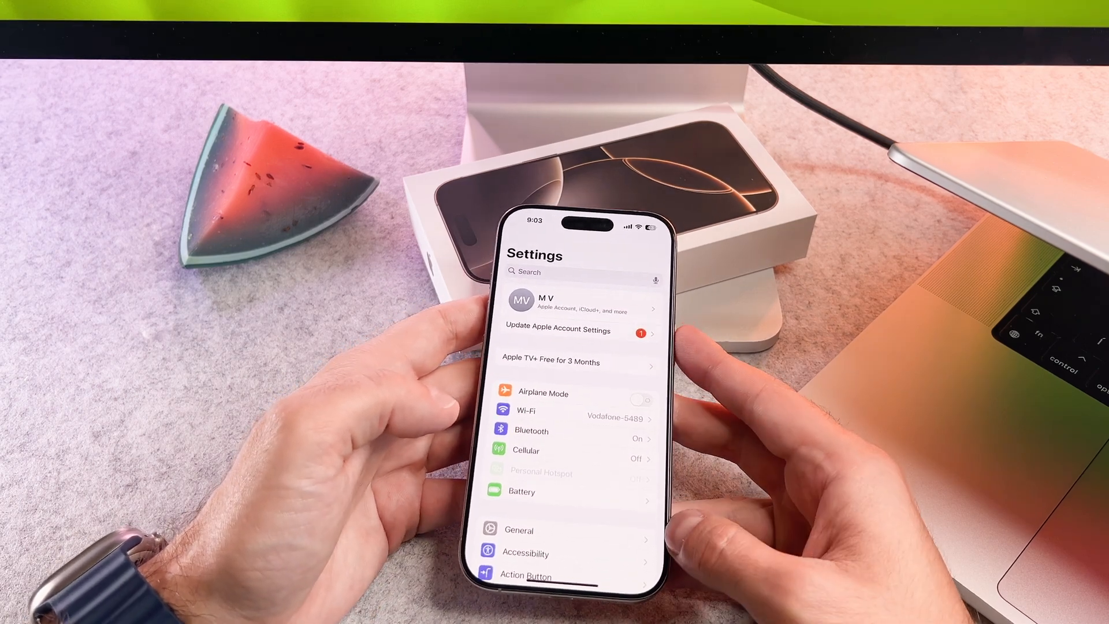
Reach Sounds & Haptics and go into its Keyboard Feedback options showing Sound and Haptic switches.
scroll("up", 3)
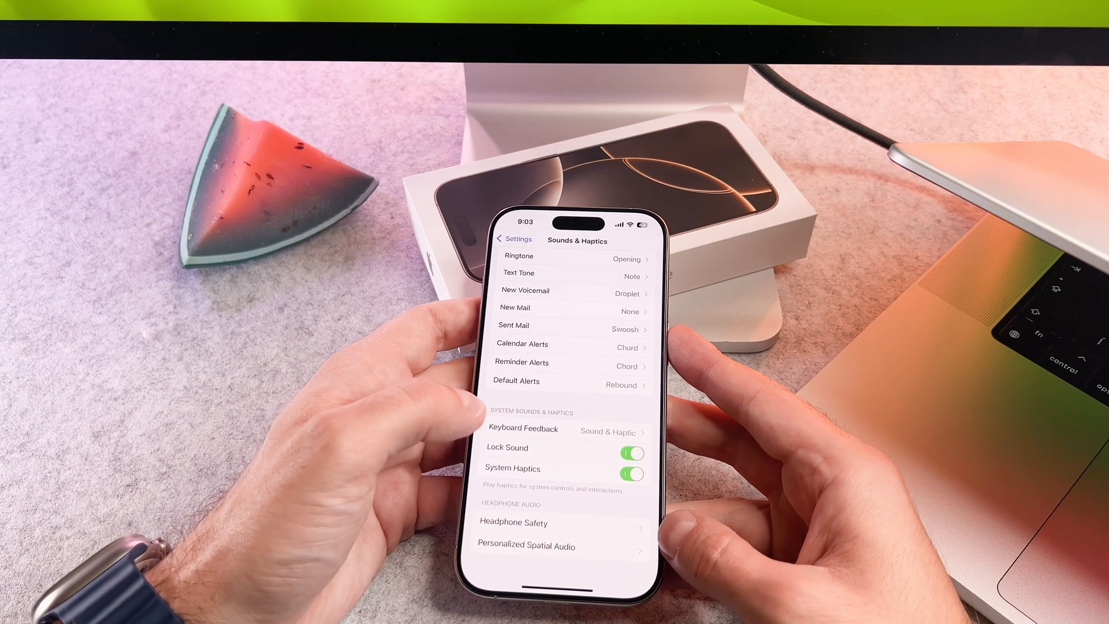
left_click(523, 429)
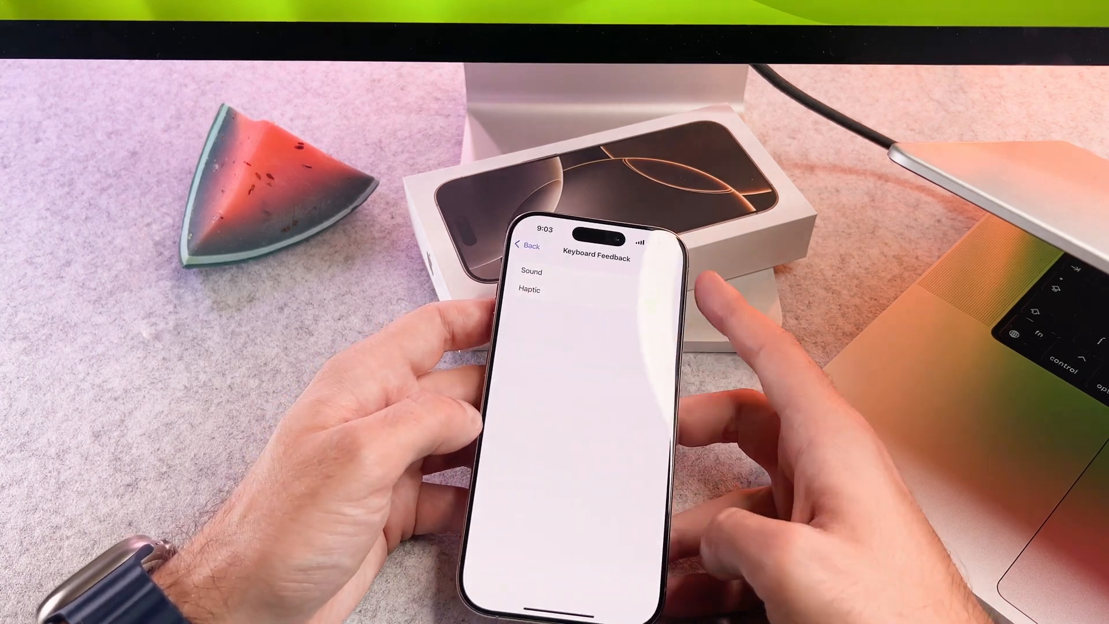